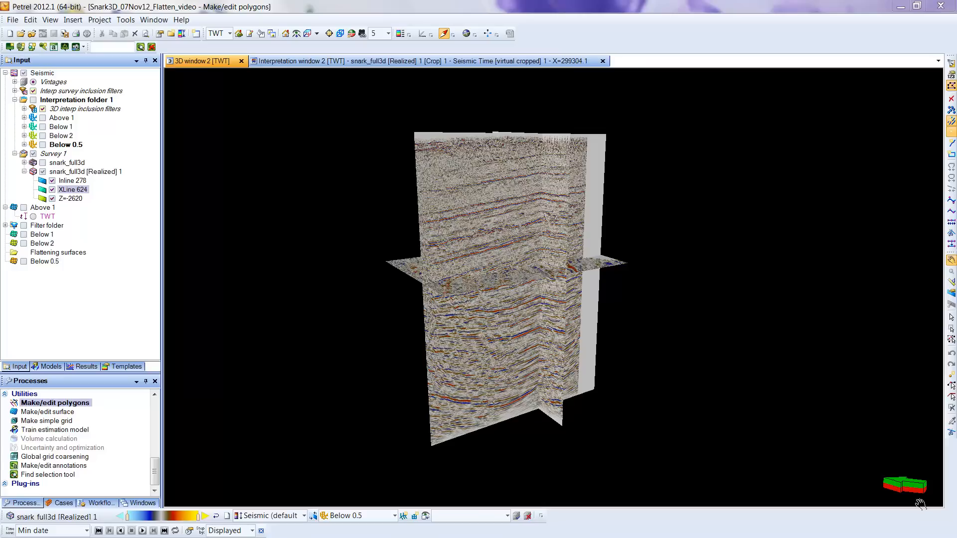
pyautogui.moveTo(380, 235)
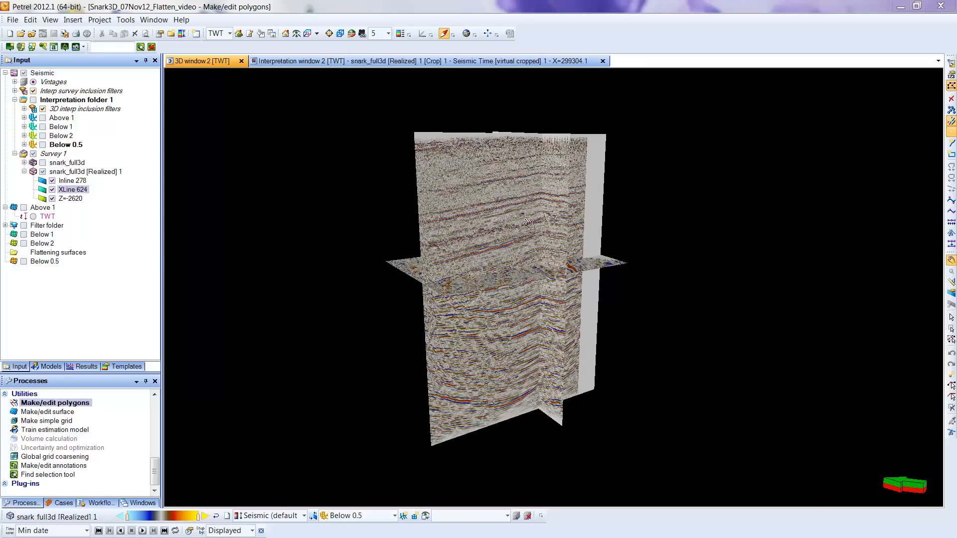
pyautogui.moveTo(474, 227)
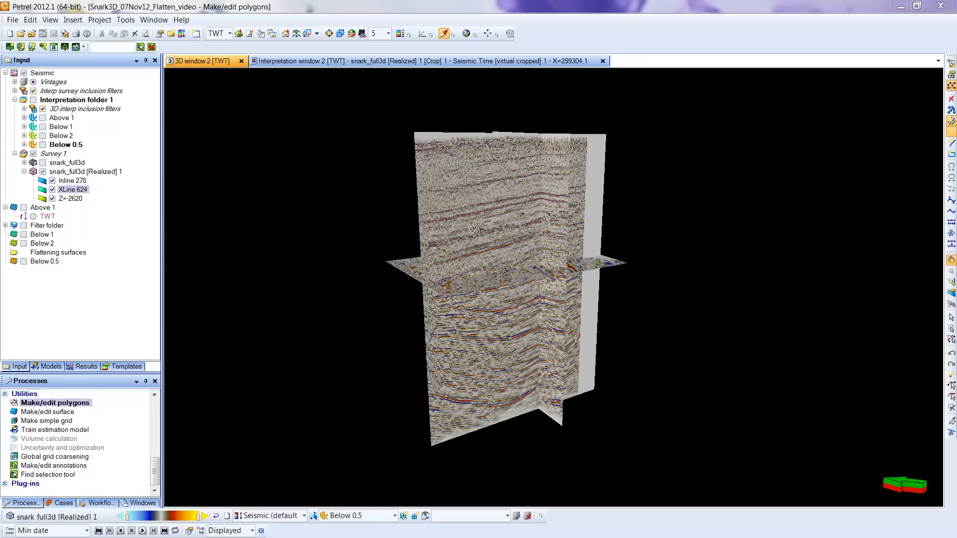
pyautogui.moveTo(446, 247)
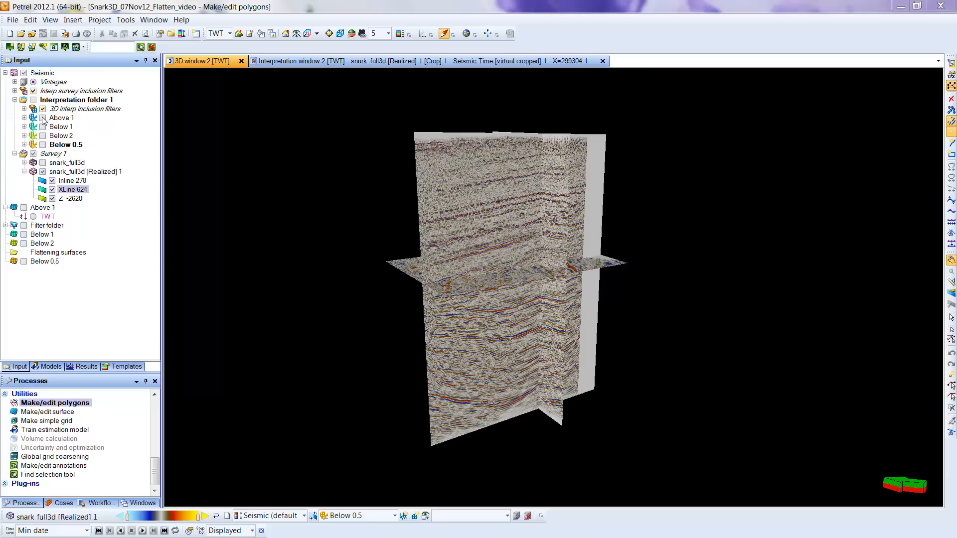
# Step: Show the Above 1 horizon and orbit to view the horizons meeting the seismic sections
pyautogui.click(42, 118)
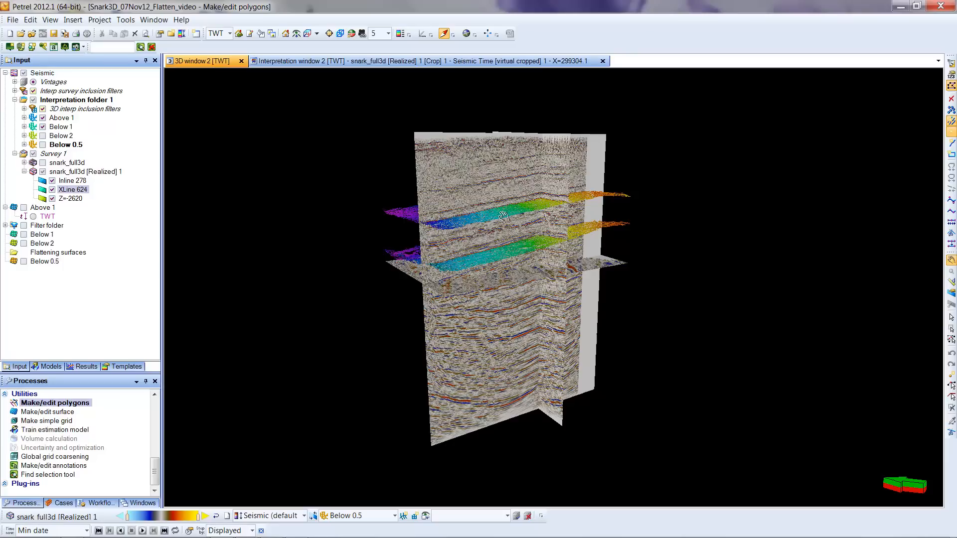
pyautogui.moveTo(488, 218)
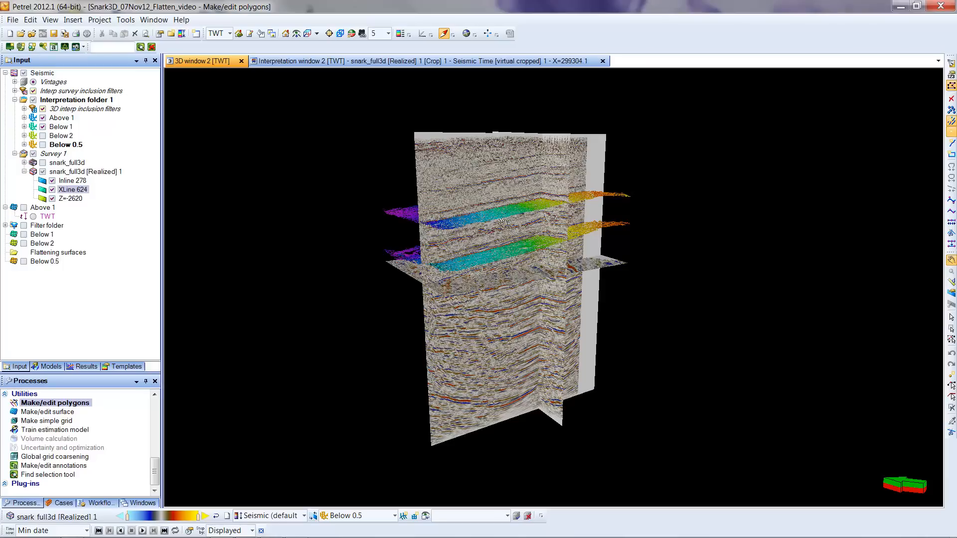
pyautogui.moveTo(500, 219); pyautogui.dragTo(561, 341)
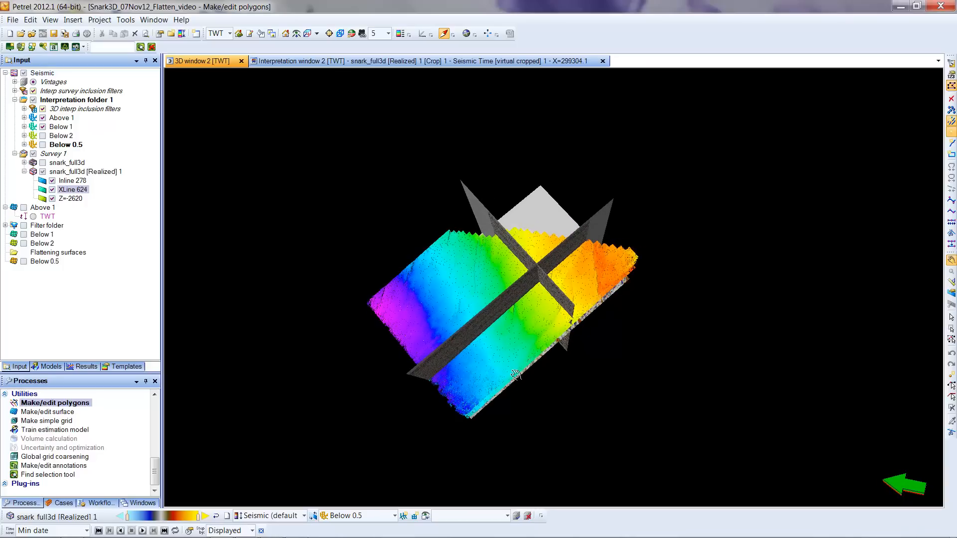
pyautogui.moveTo(514, 374); pyautogui.dragTo(493, 356)
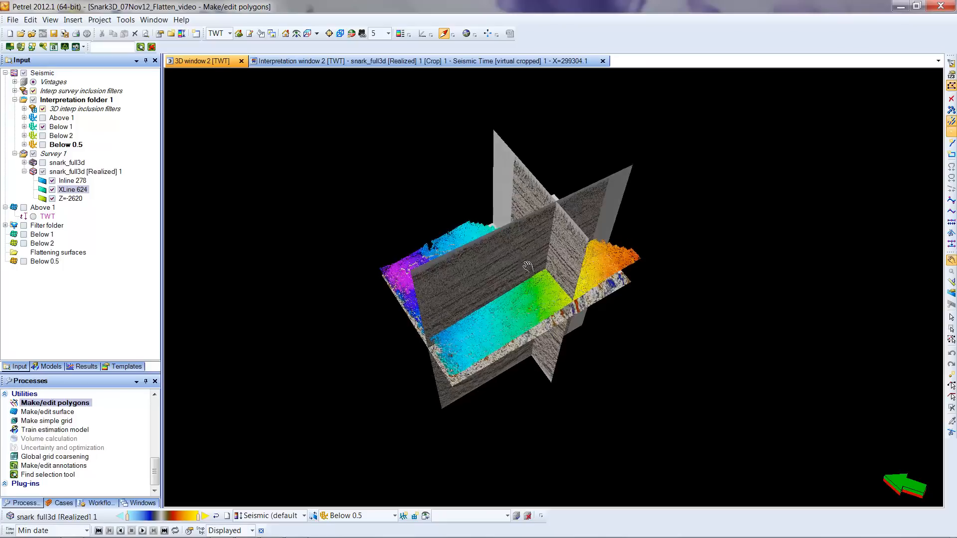
pyautogui.moveTo(528, 265); pyautogui.dragTo(464, 275)
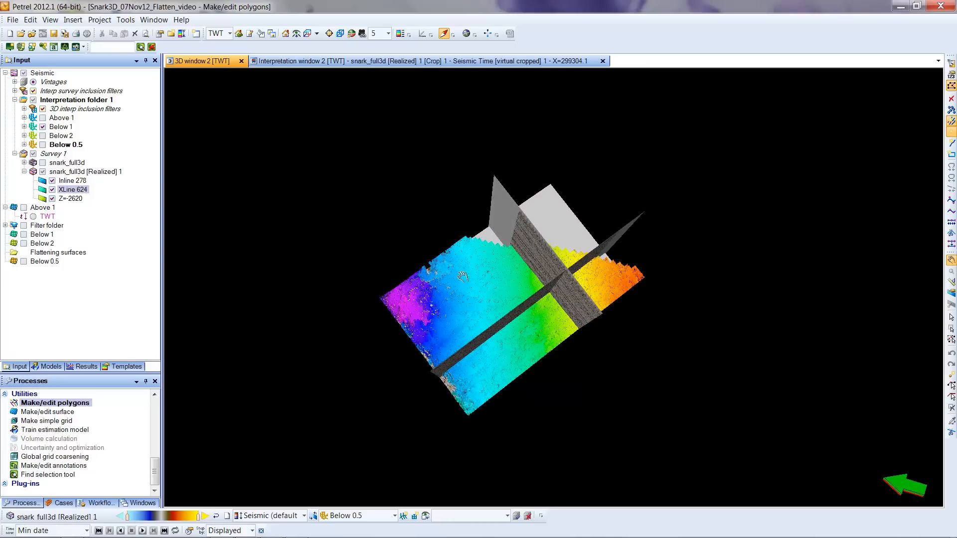
pyautogui.moveTo(371, 302)
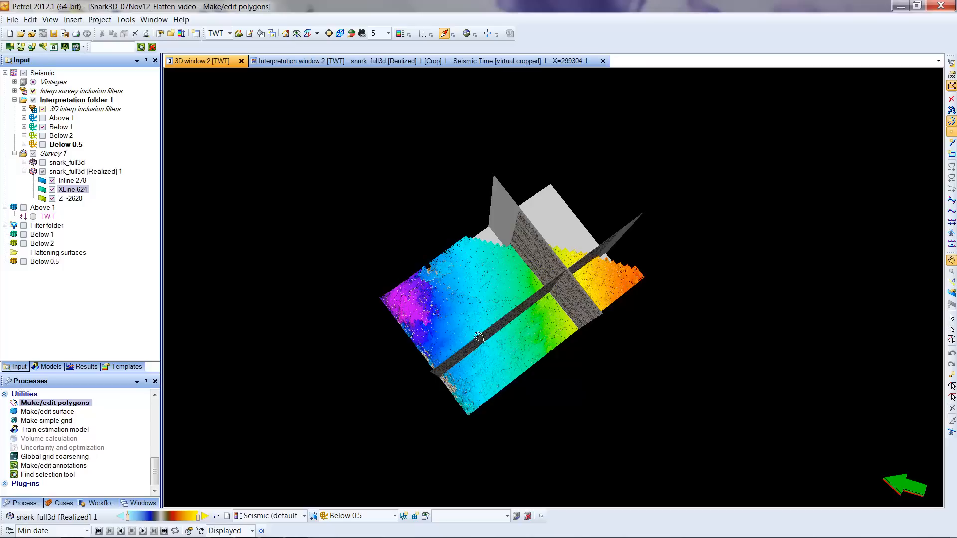
pyautogui.moveTo(521, 299)
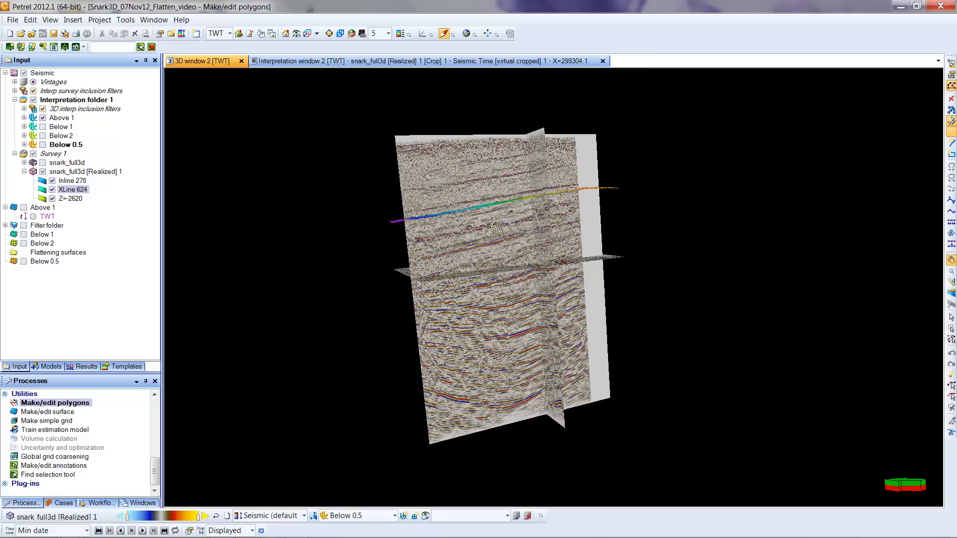
pyautogui.moveTo(470, 230)
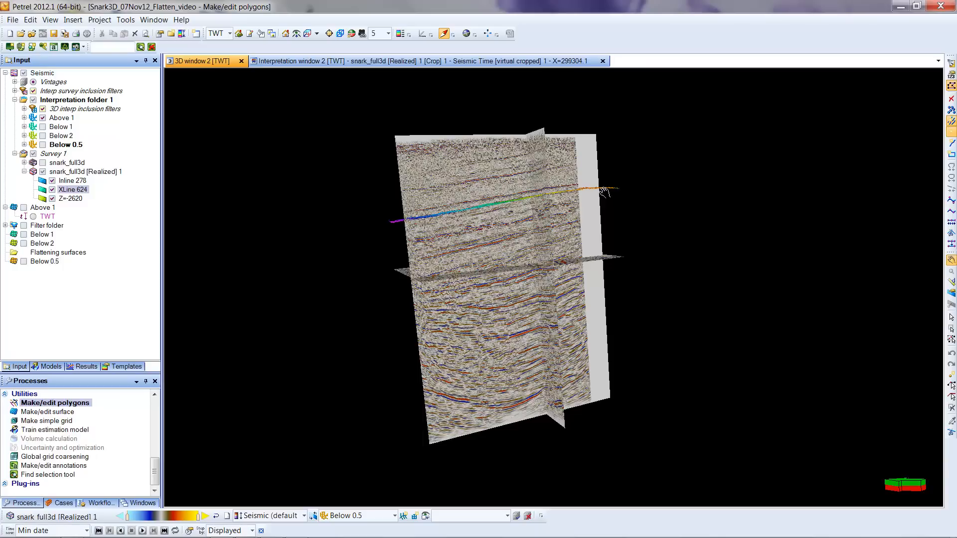
pyautogui.moveTo(448, 219)
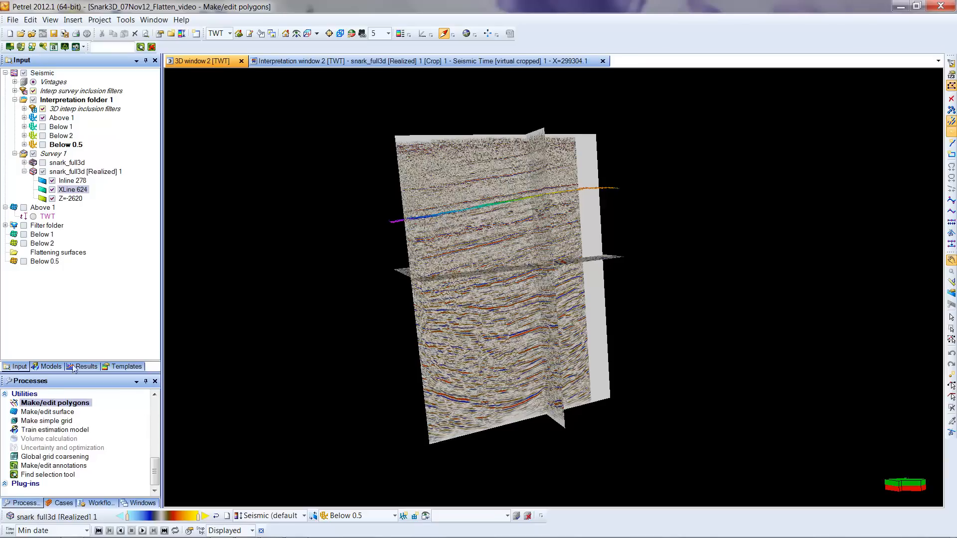
pyautogui.moveTo(50, 441)
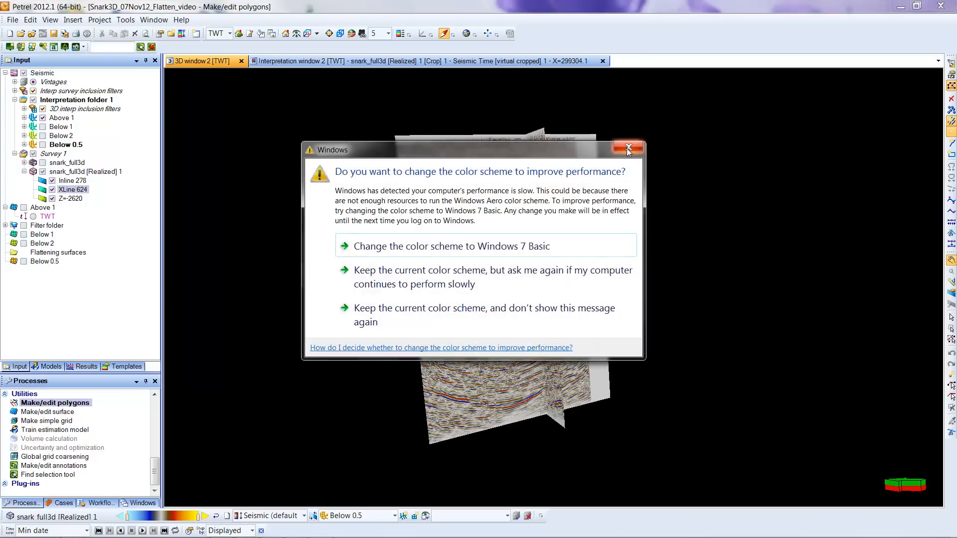
# Step: Dismiss the Windows prompt and make snark_full3d [Realized] 1 the active volume
pyautogui.click(627, 148)
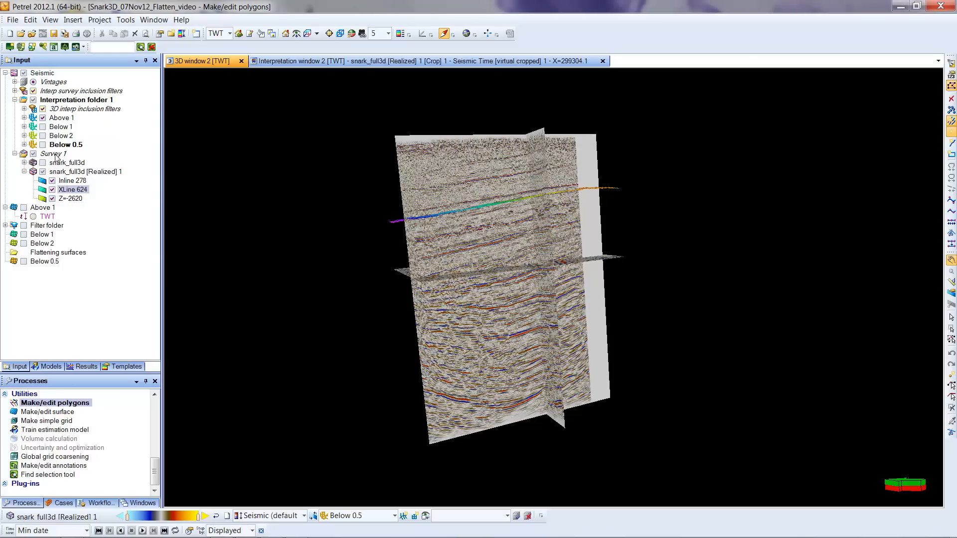
pyautogui.moveTo(91, 178)
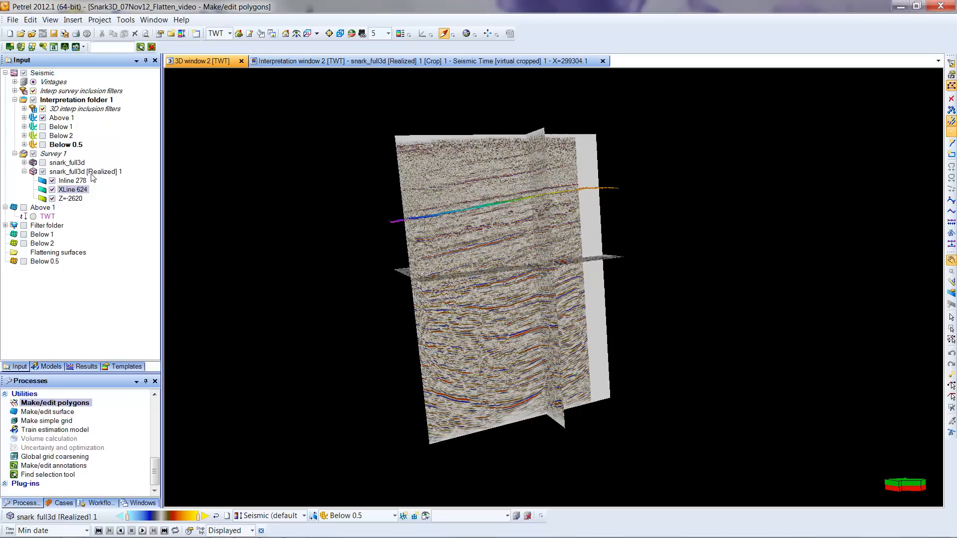
pyautogui.click(86, 171)
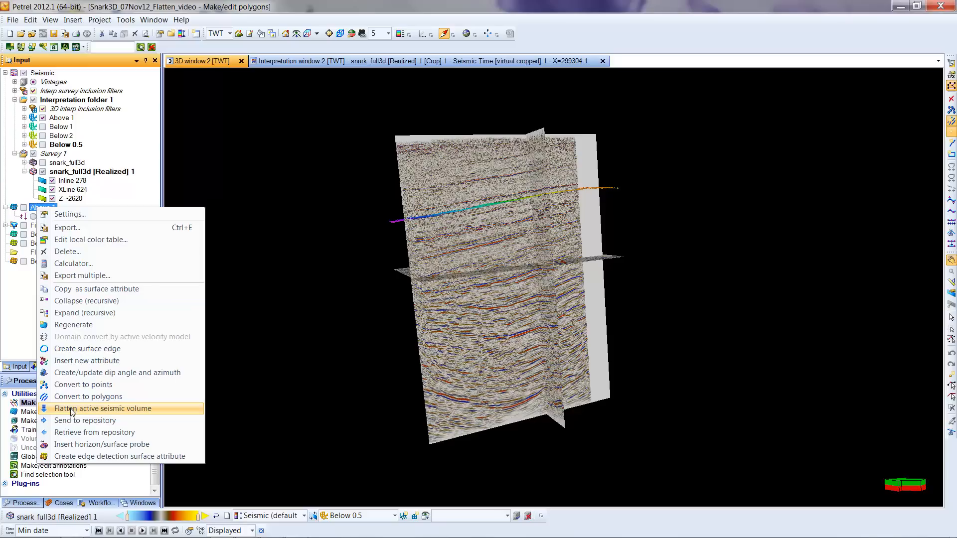
# Step: Flatten the active seismic volume on Above 1, producing Flattened 1
pyautogui.click(103, 408)
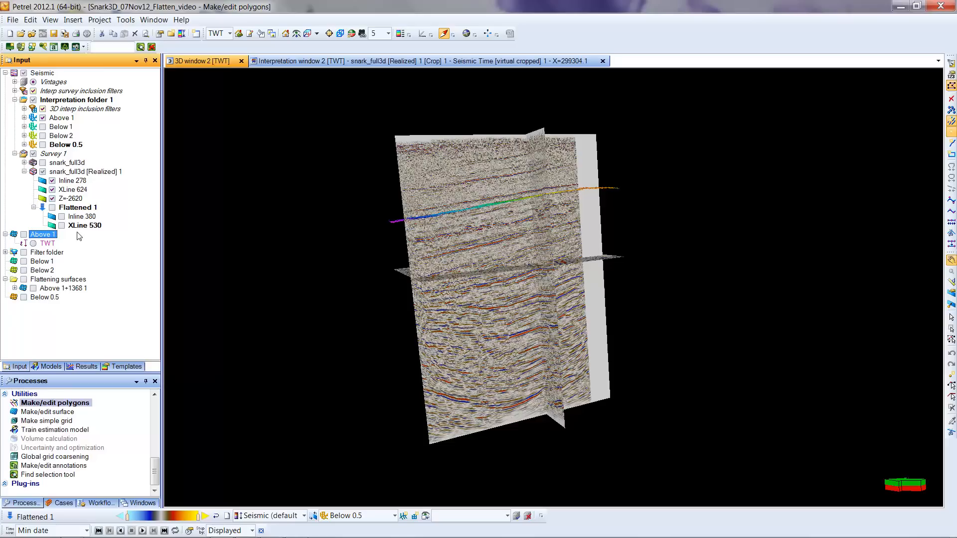
pyautogui.moveTo(96, 211)
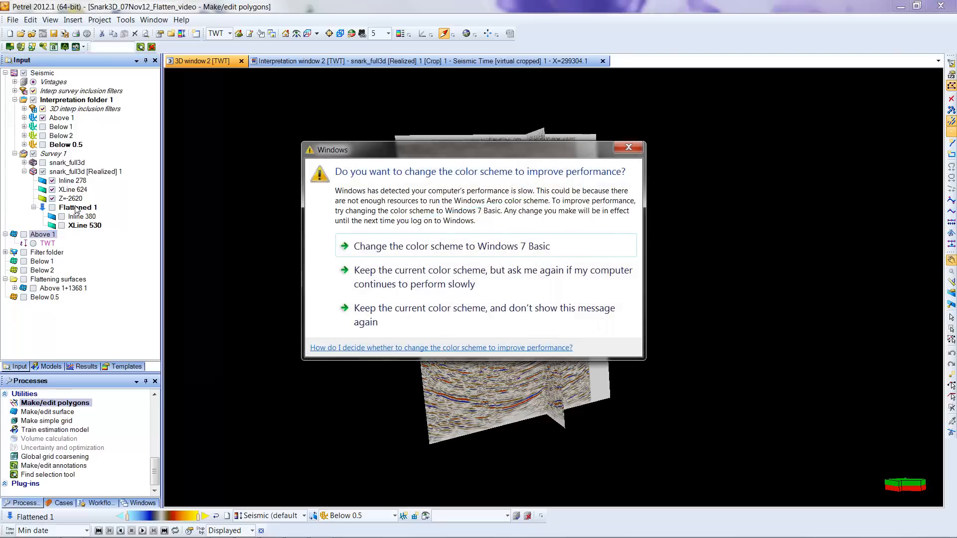
pyautogui.moveTo(628, 147)
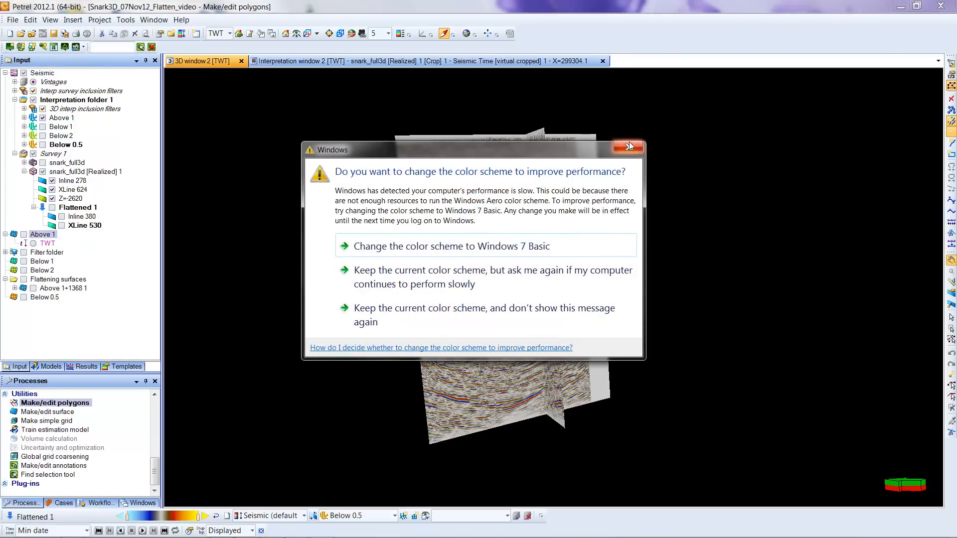
# Step: Dismiss the Windows prompt and hide Above 1 and the original sections
pyautogui.click(628, 146)
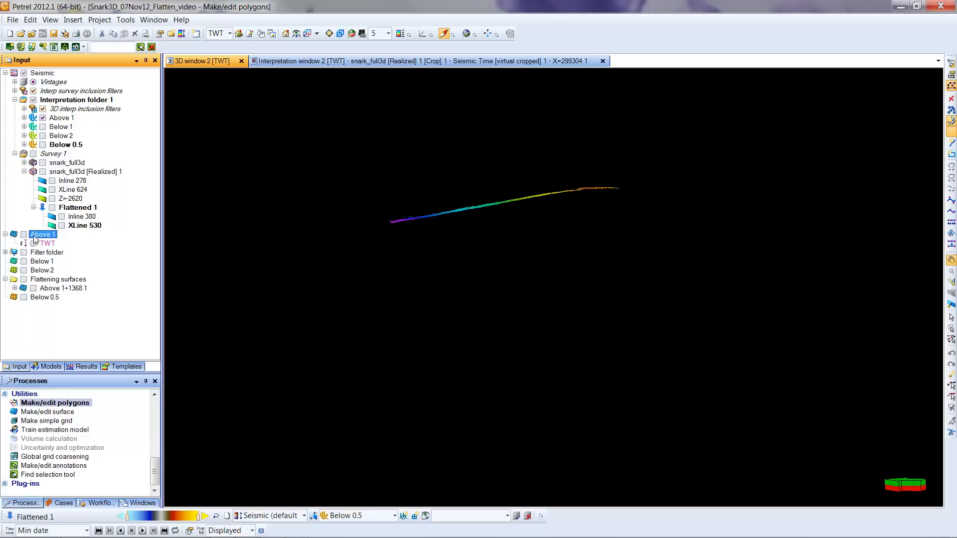
pyautogui.click(42, 118)
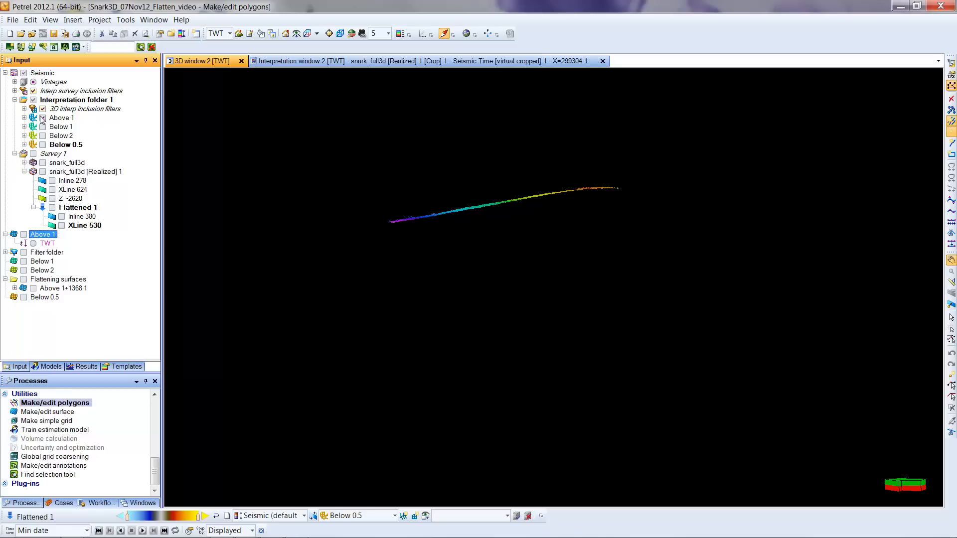
pyautogui.click(61, 226)
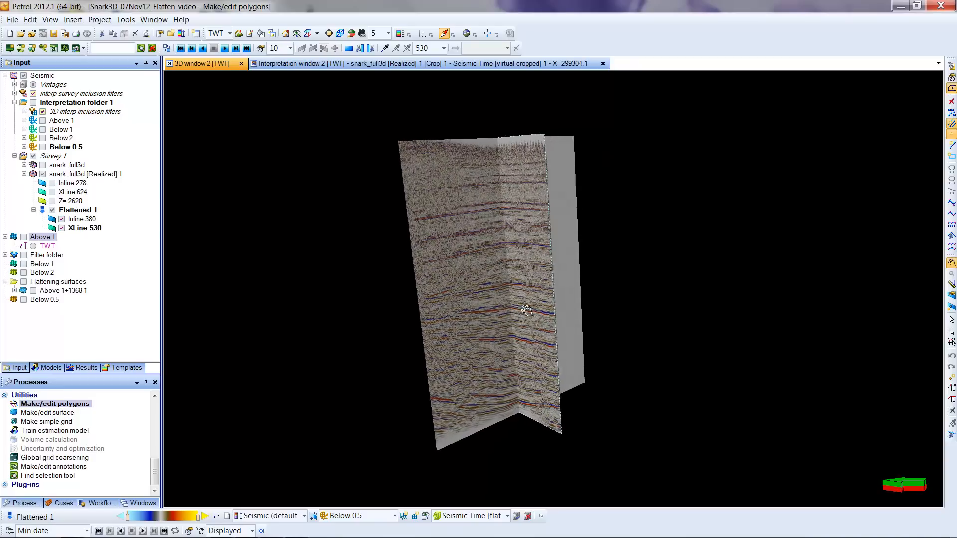
pyautogui.moveTo(525, 308); pyautogui.dragTo(446, 205)
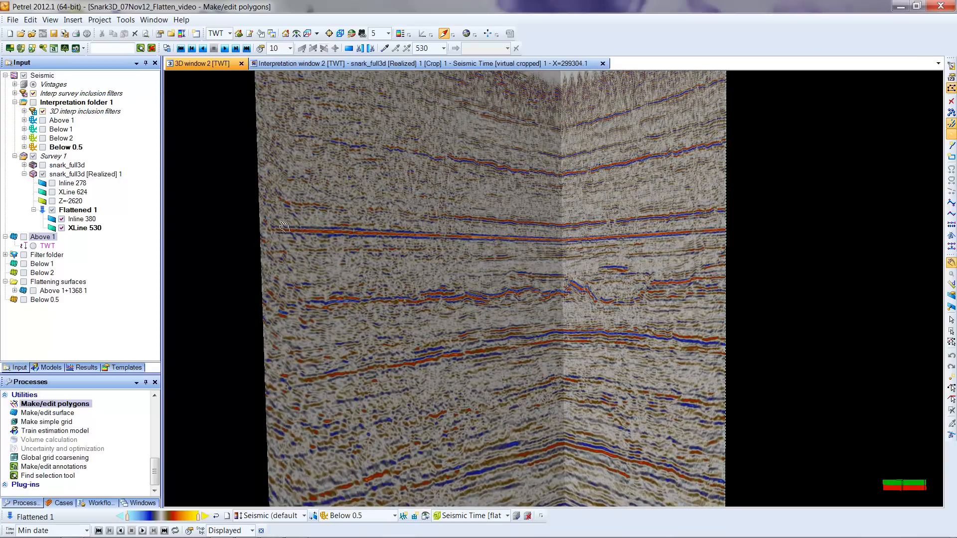
pyautogui.moveTo(330, 218)
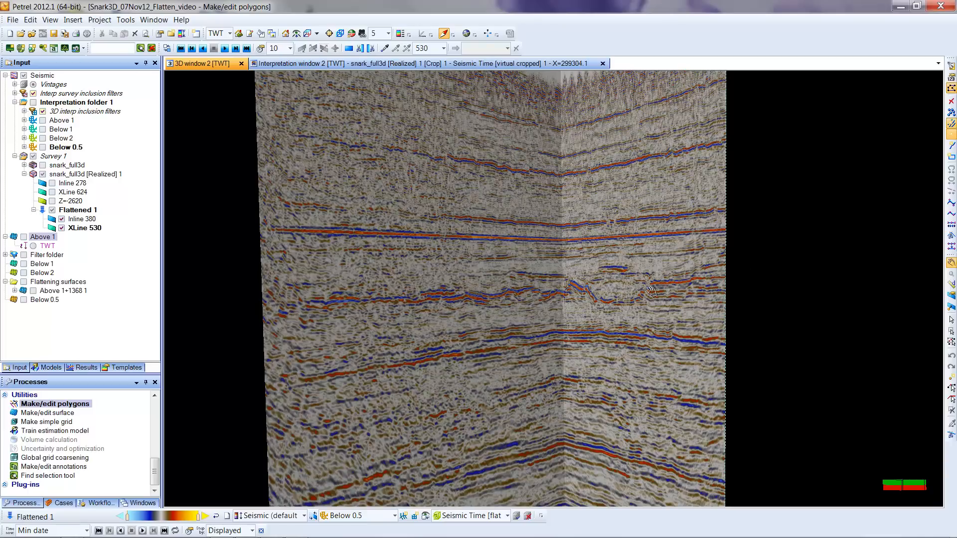
pyautogui.moveTo(689, 295)
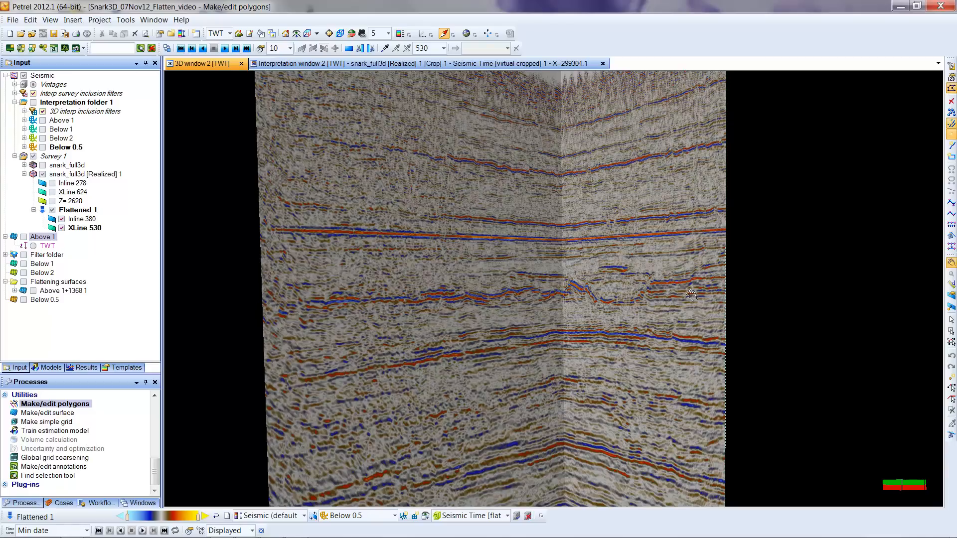
pyautogui.moveTo(286, 232)
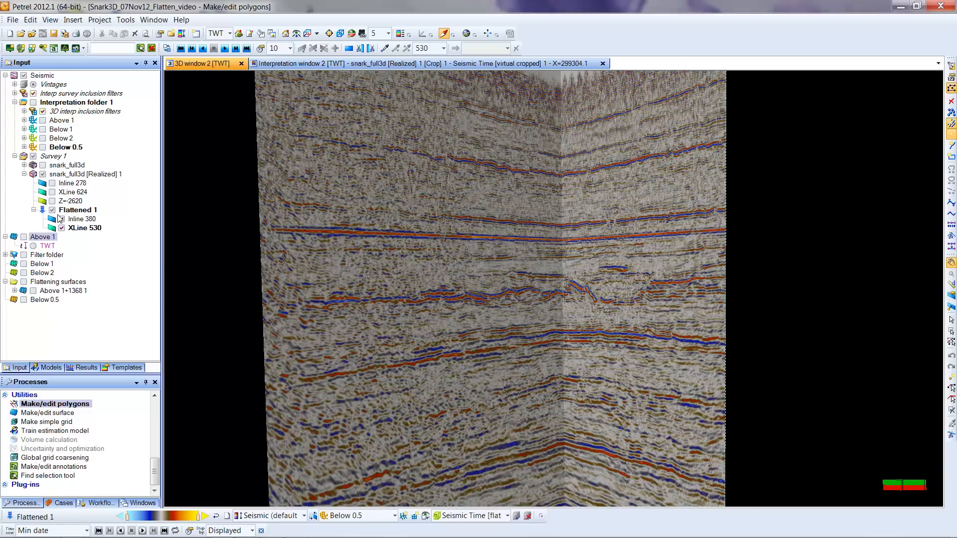
pyautogui.moveTo(390, 233)
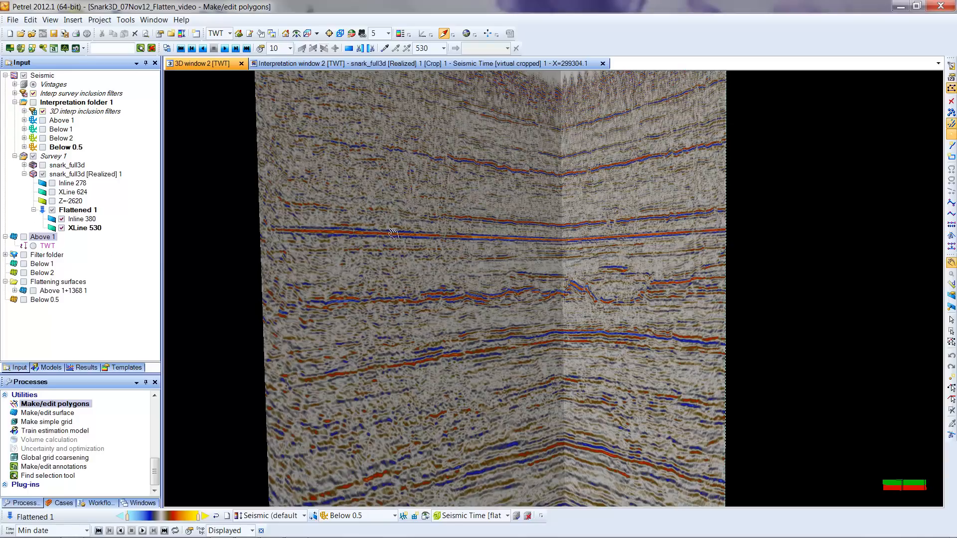
pyautogui.moveTo(80, 235)
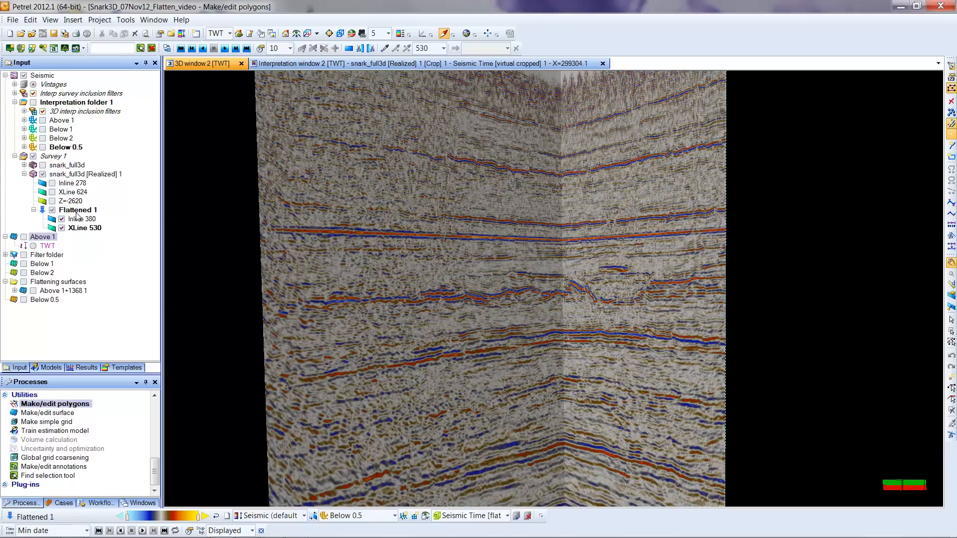
pyautogui.moveTo(80, 237)
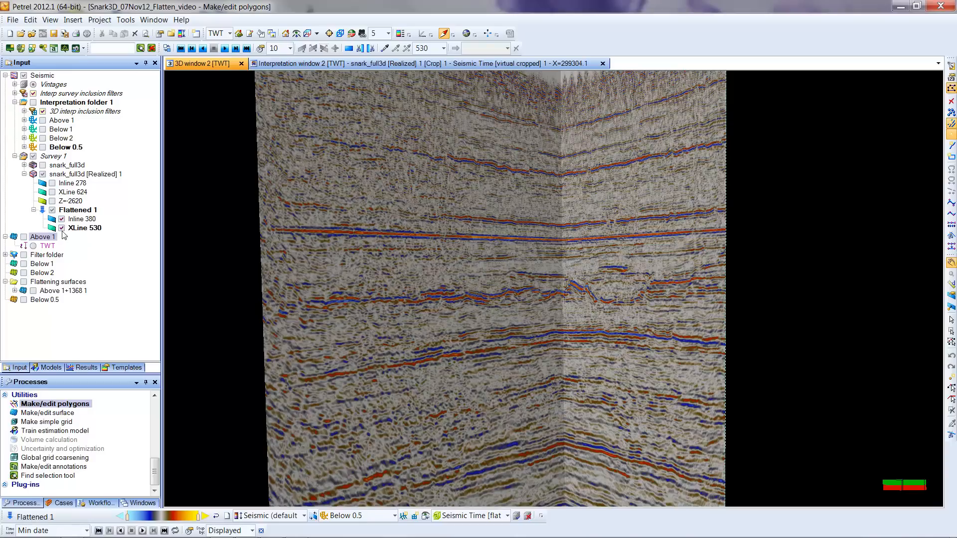
pyautogui.moveTo(78, 237)
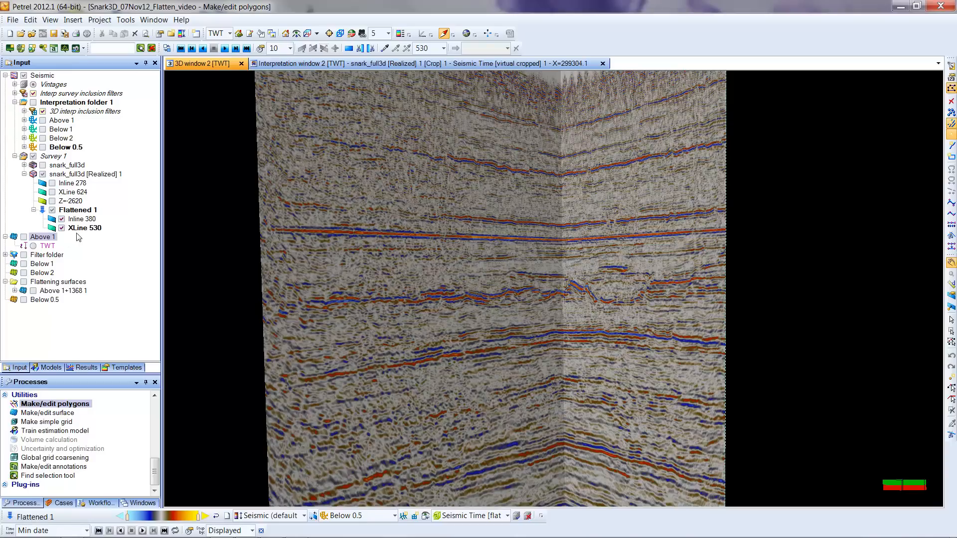
pyautogui.moveTo(89, 239)
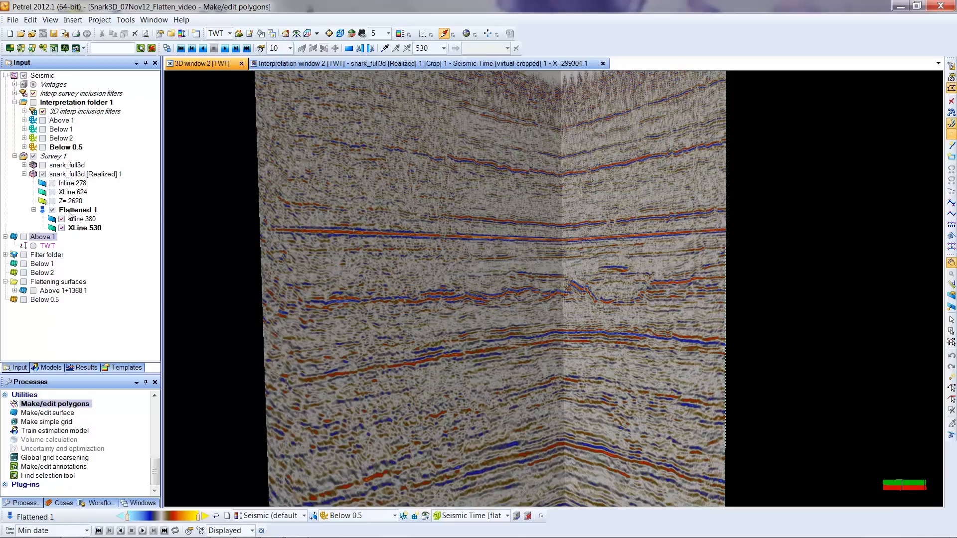
pyautogui.click(43, 237)
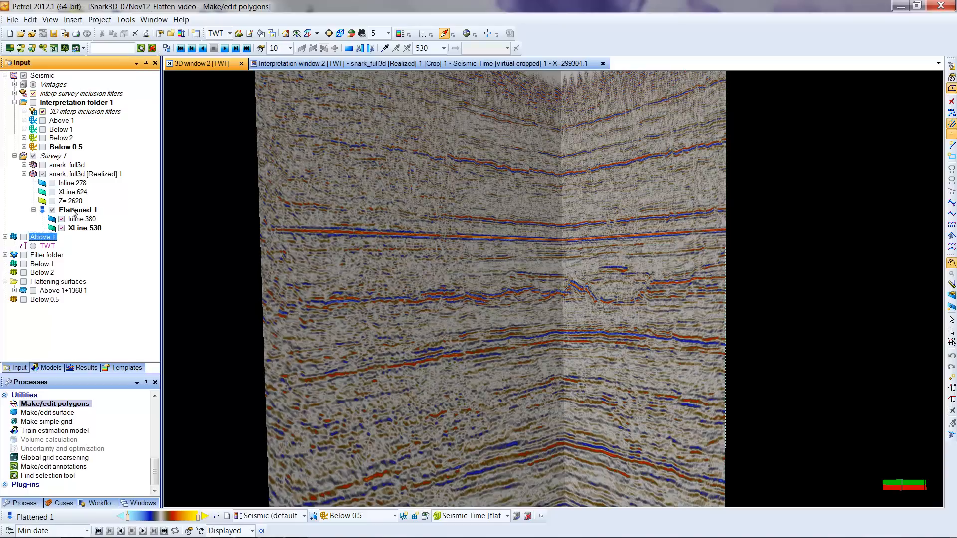
# Step: Start realizing Flattened 1 as a stored volume from its Settings operations
pyautogui.rightClick(77, 209)
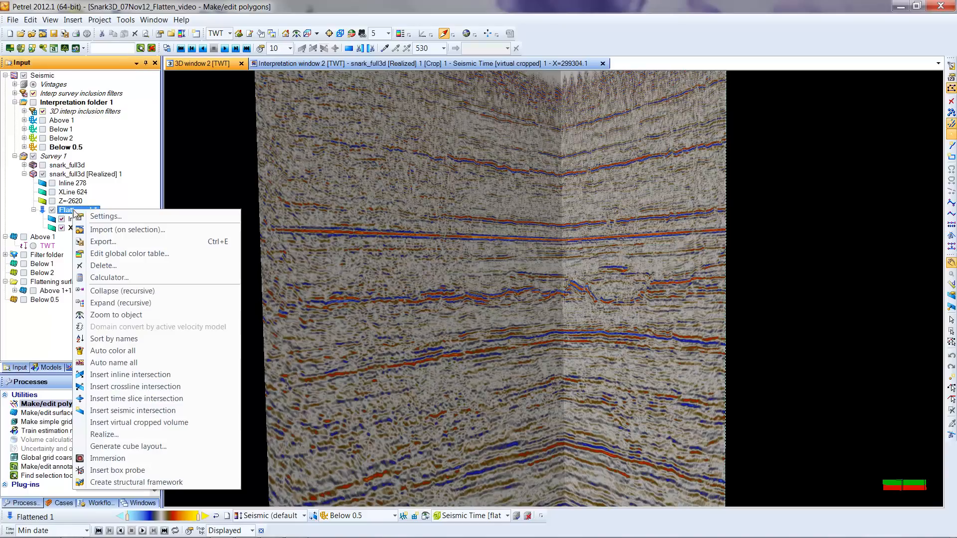
pyautogui.moveTo(104, 434)
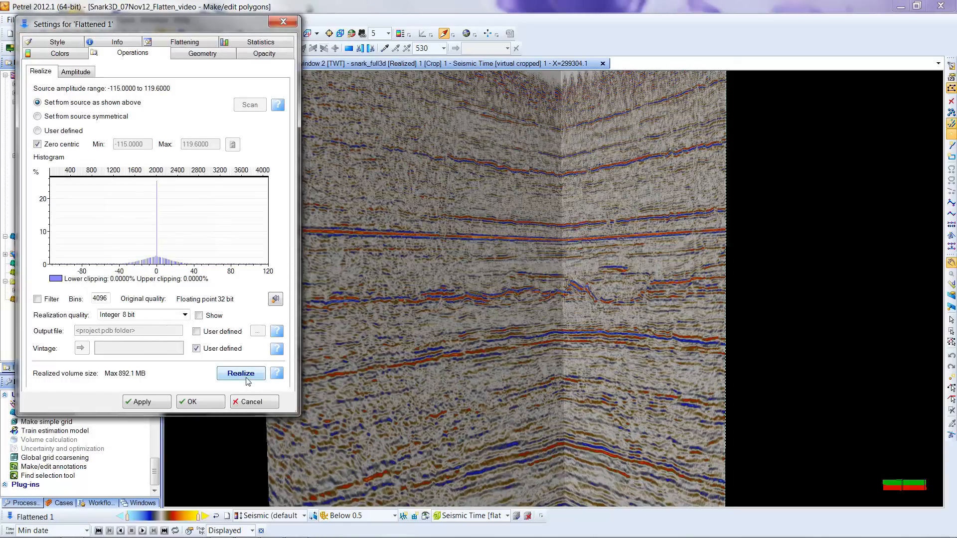
pyautogui.click(240, 372)
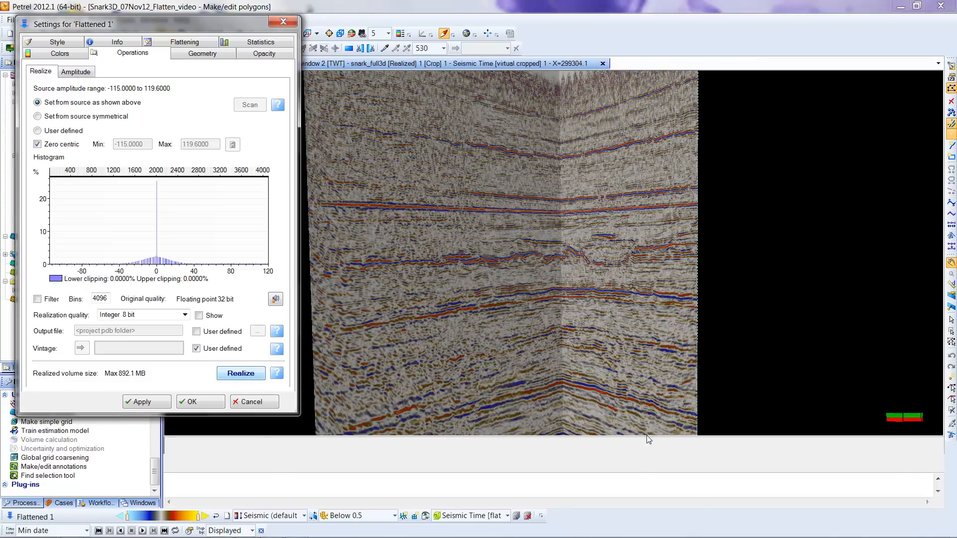
pyautogui.moveTo(578, 409)
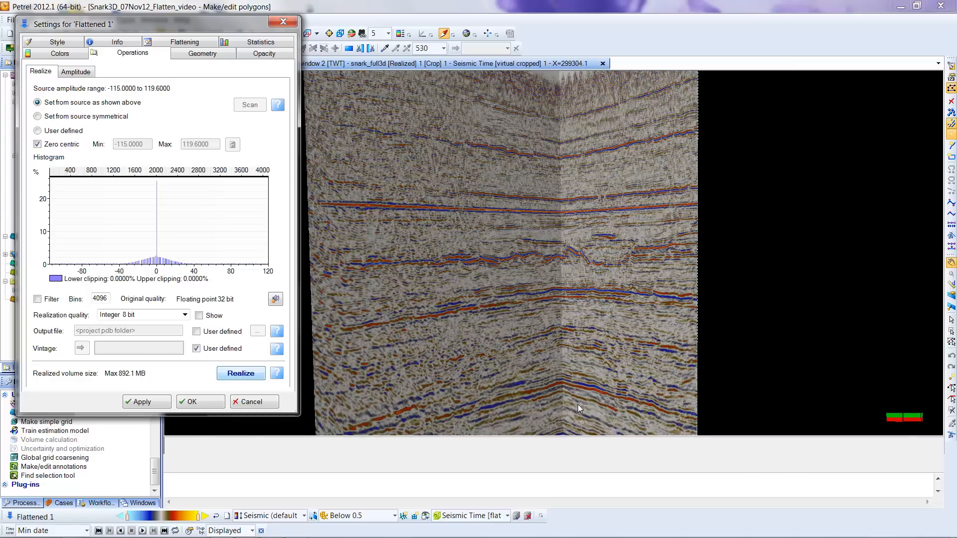
pyautogui.moveTo(589, 399)
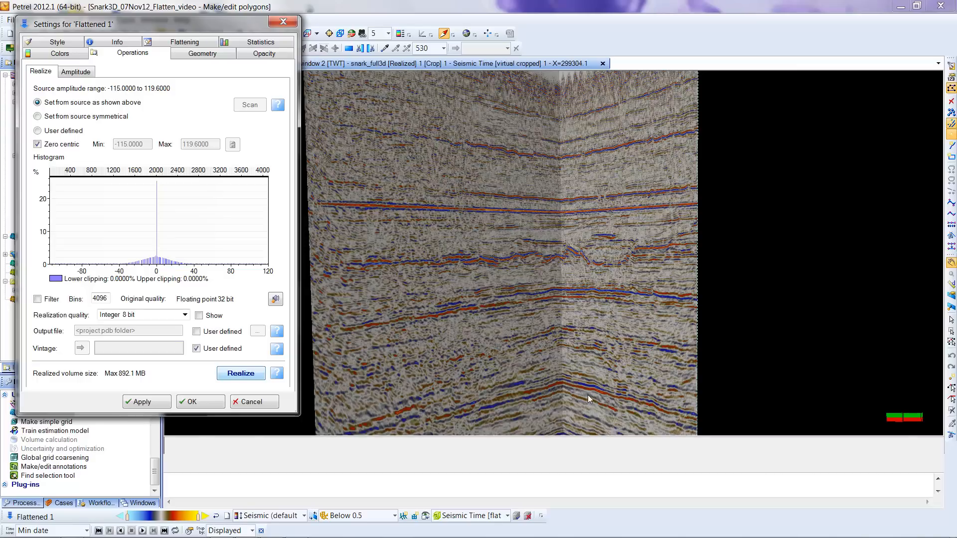
# Step: Complete the realization into Flattened 1 [Realized] 1 and close its settings
pyautogui.click(240, 372)
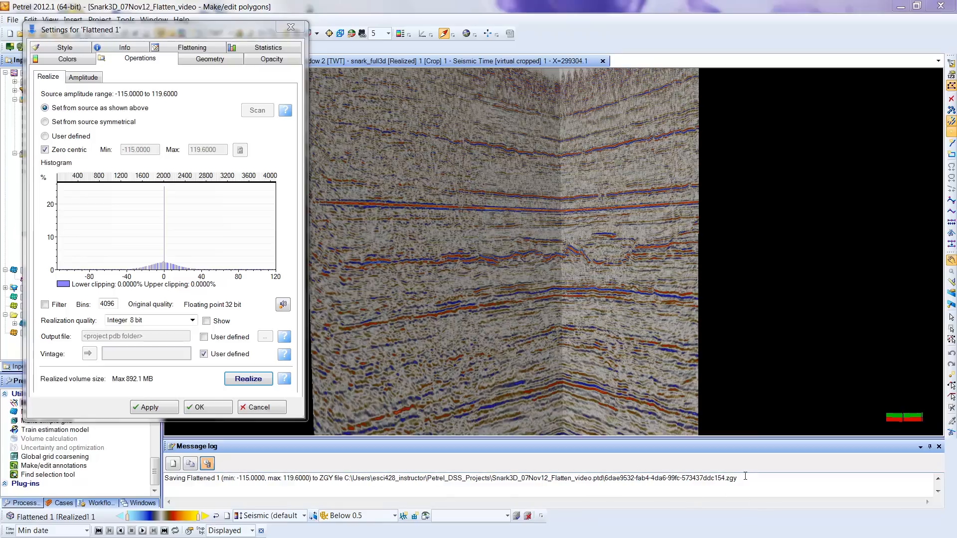
pyautogui.moveTo(328, 476)
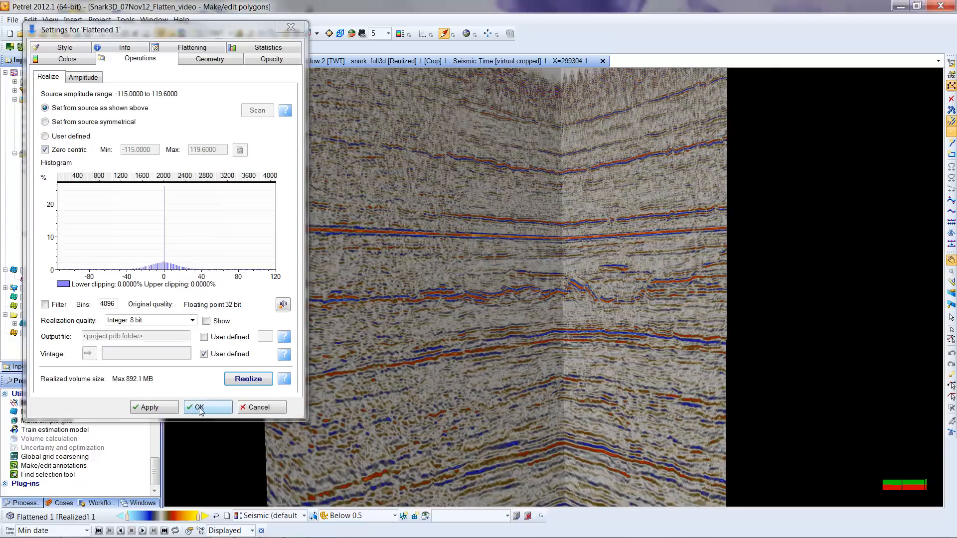
pyautogui.click(196, 406)
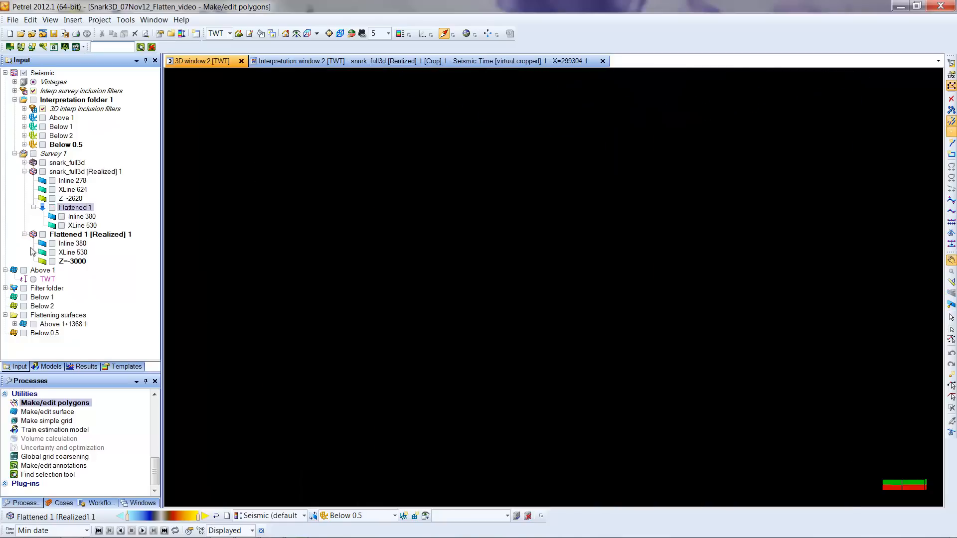
# Step: Display Flattened 1 [Realized] 1's inline 380, crossline 530 and Z=-3000 slice
pyautogui.click(42, 237)
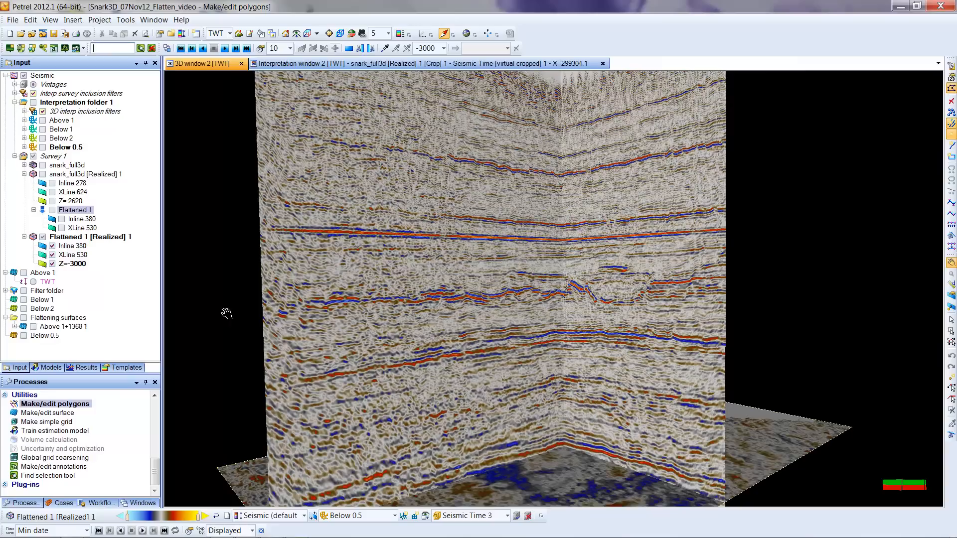
pyautogui.moveTo(259, 218)
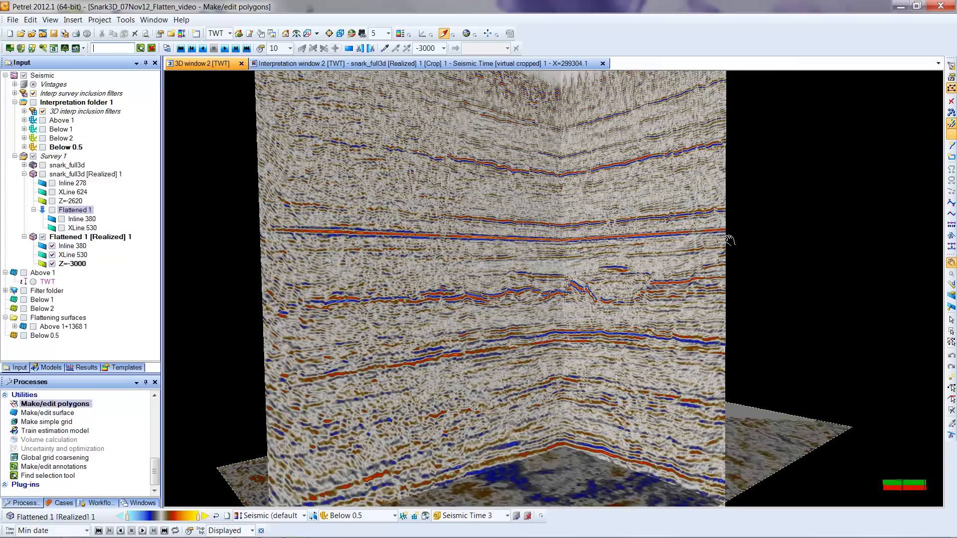
pyautogui.moveTo(518, 299)
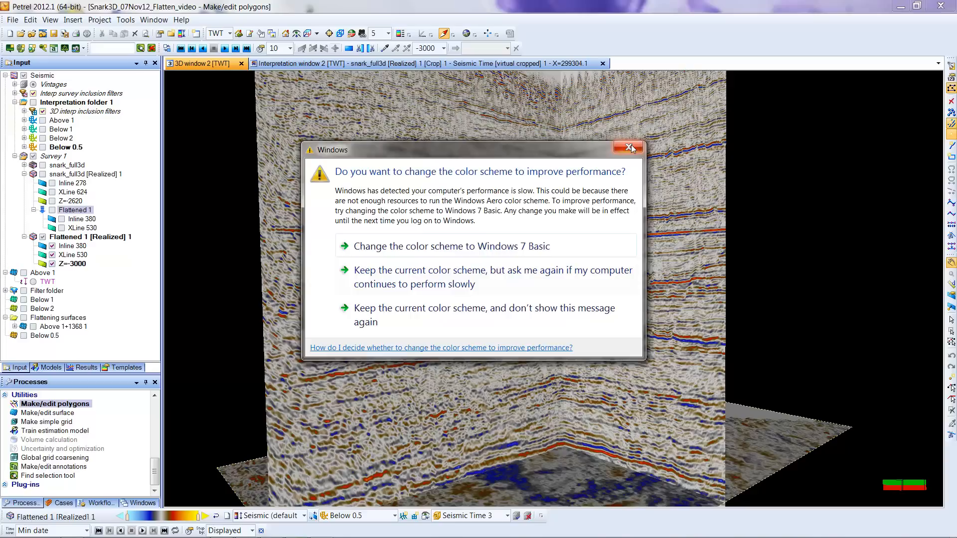
# Step: Dismiss the Windows colour scheme prompt before moving the time slice to -1712
pyautogui.click(632, 148)
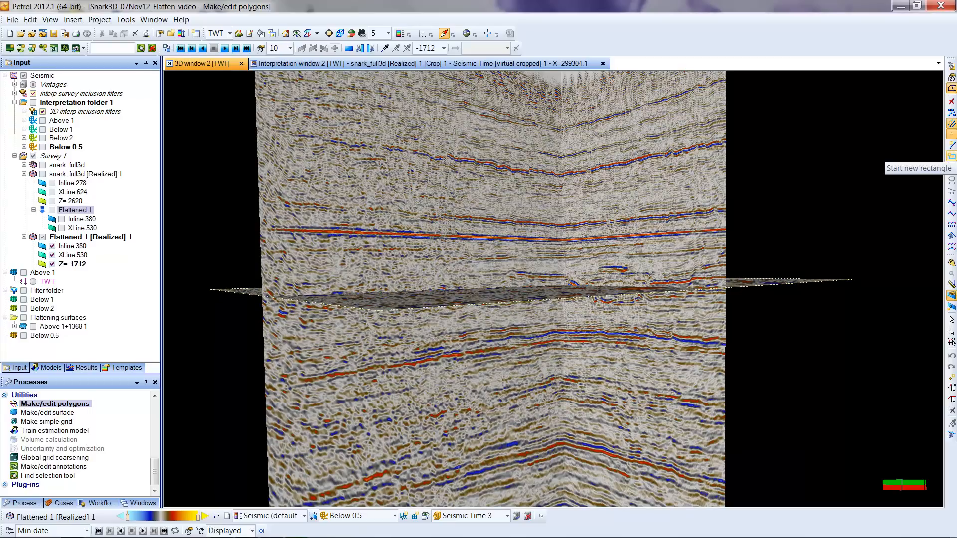
pyautogui.moveTo(448, 202)
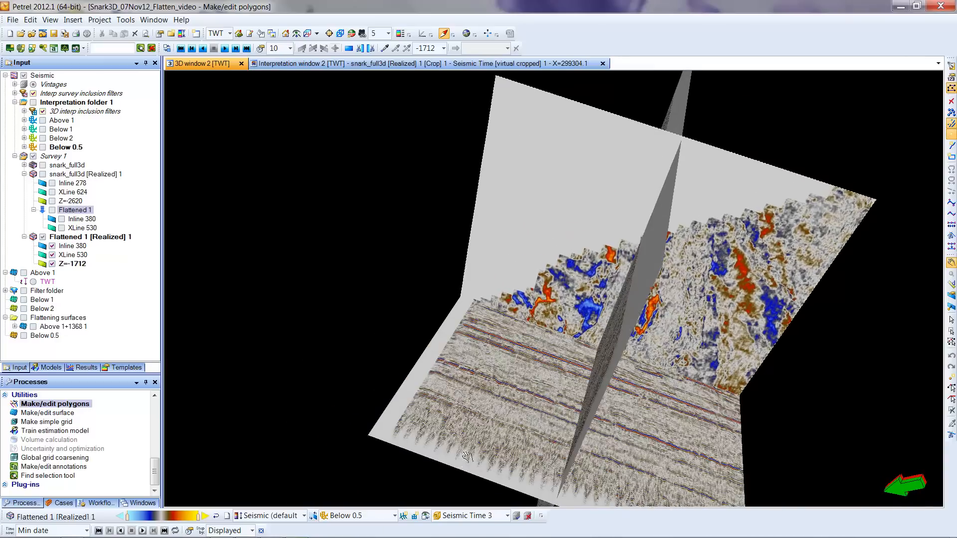
# Step: Move the time slice to -1672 and orbit to view it from above and edge-on
pyautogui.moveTo(470, 457); pyautogui.dragTo(323, 350)
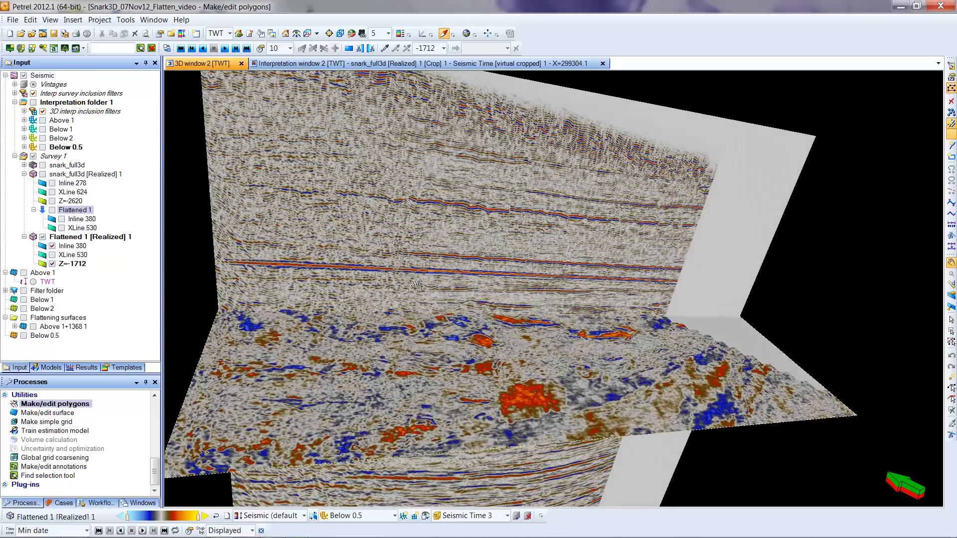
pyautogui.moveTo(417, 287); pyautogui.dragTo(498, 385)
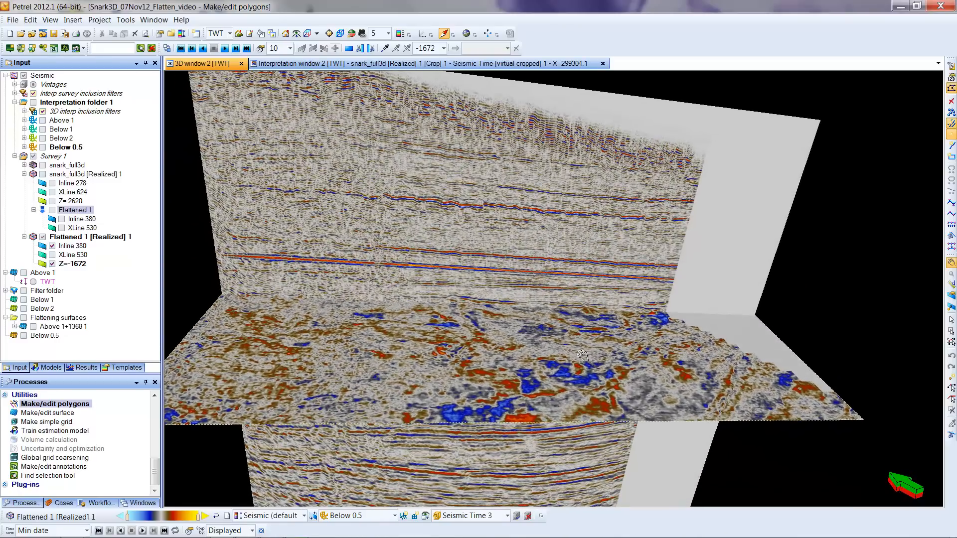
pyautogui.moveTo(580, 354); pyautogui.dragTo(512, 287)
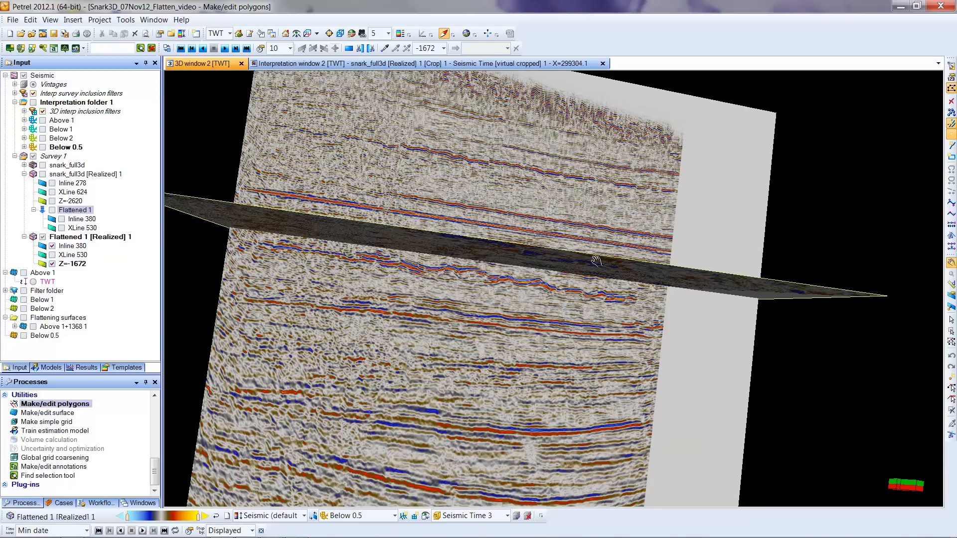
pyautogui.moveTo(599, 265)
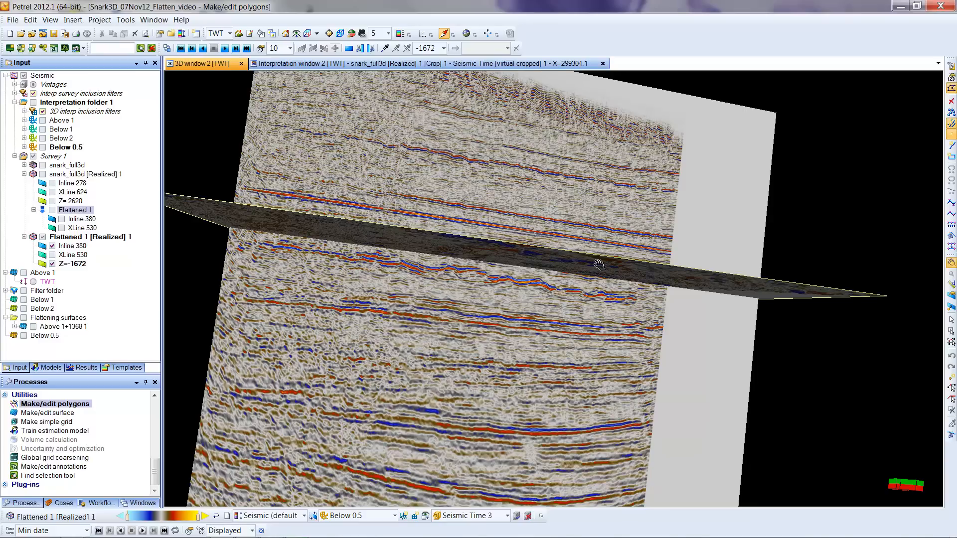